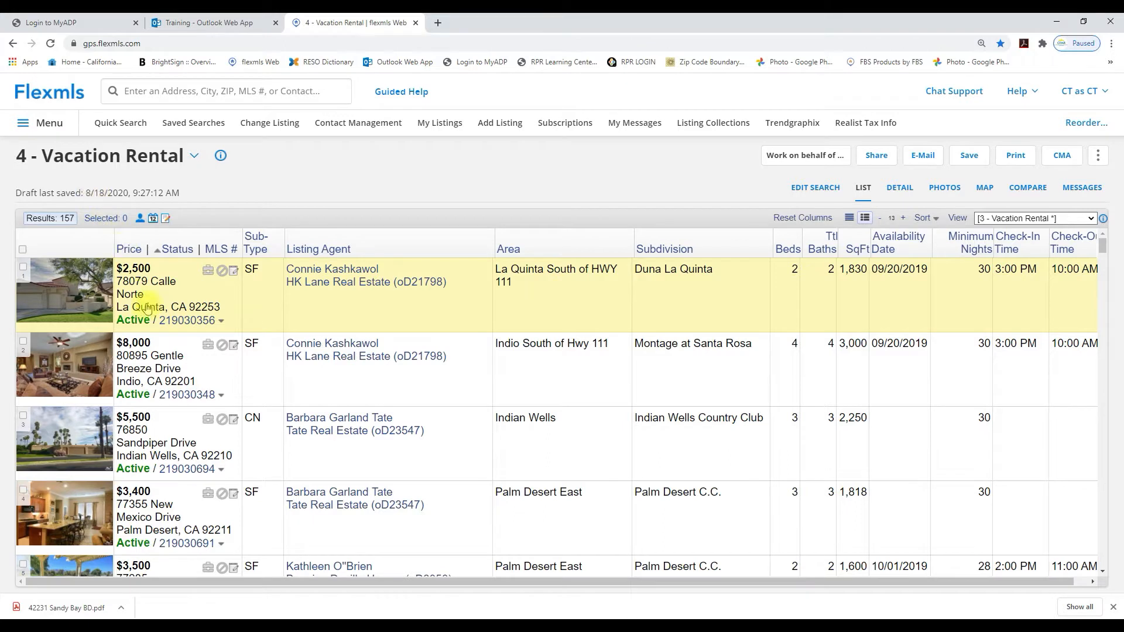
- Sort results ascending by Status and tick vacation rental listings, starting with the $8,000 Indio home
left_click(176, 248)
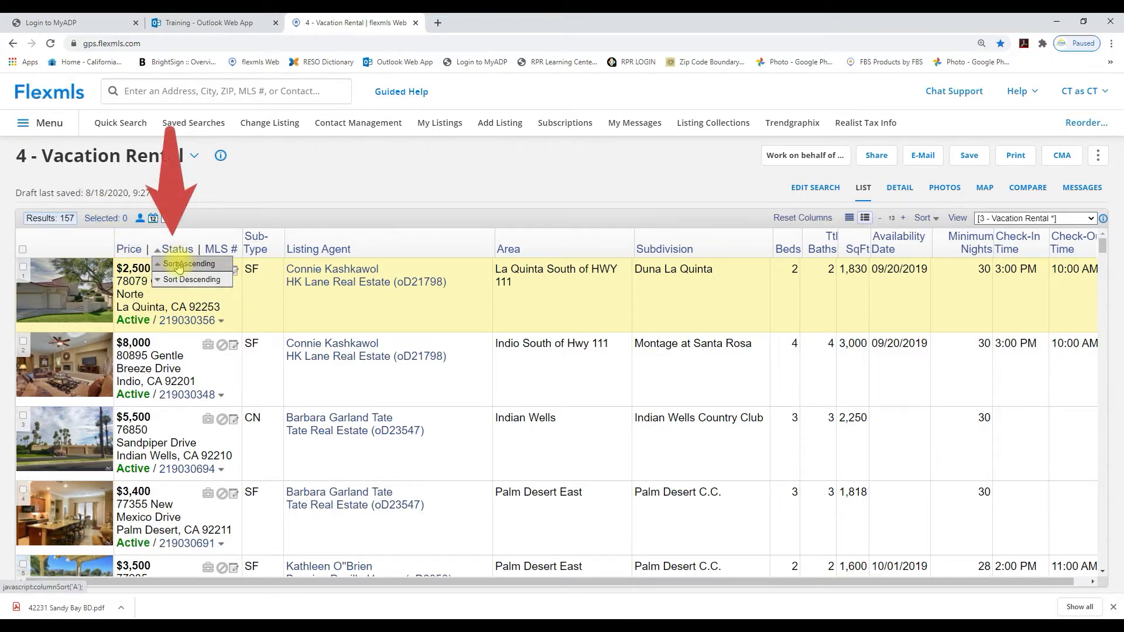
left_click(190, 263)
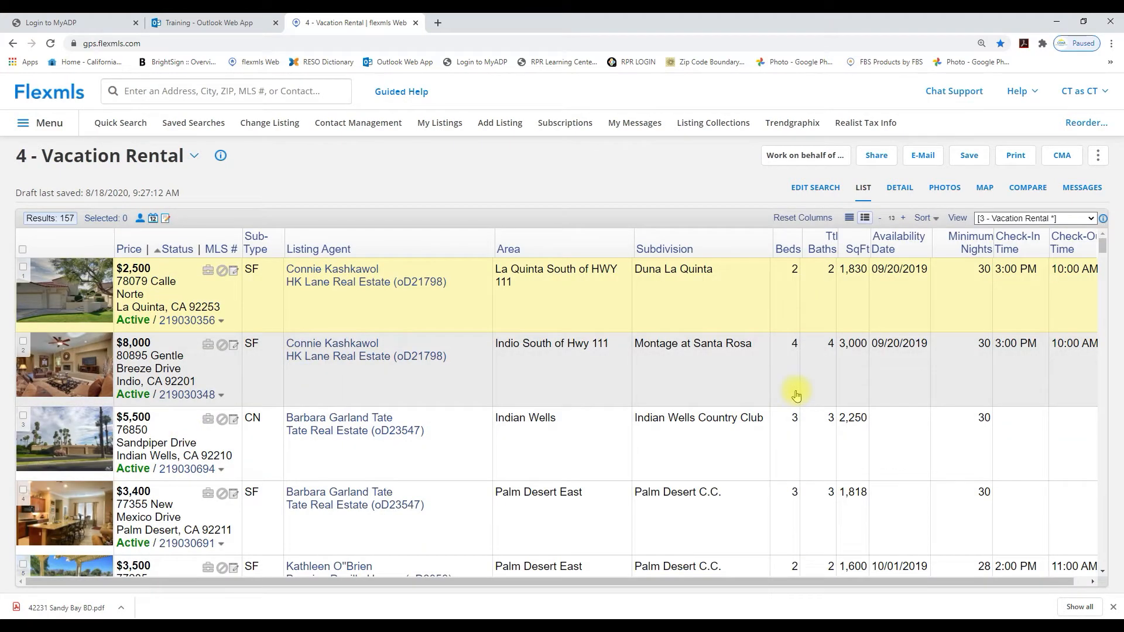
left_click(24, 342)
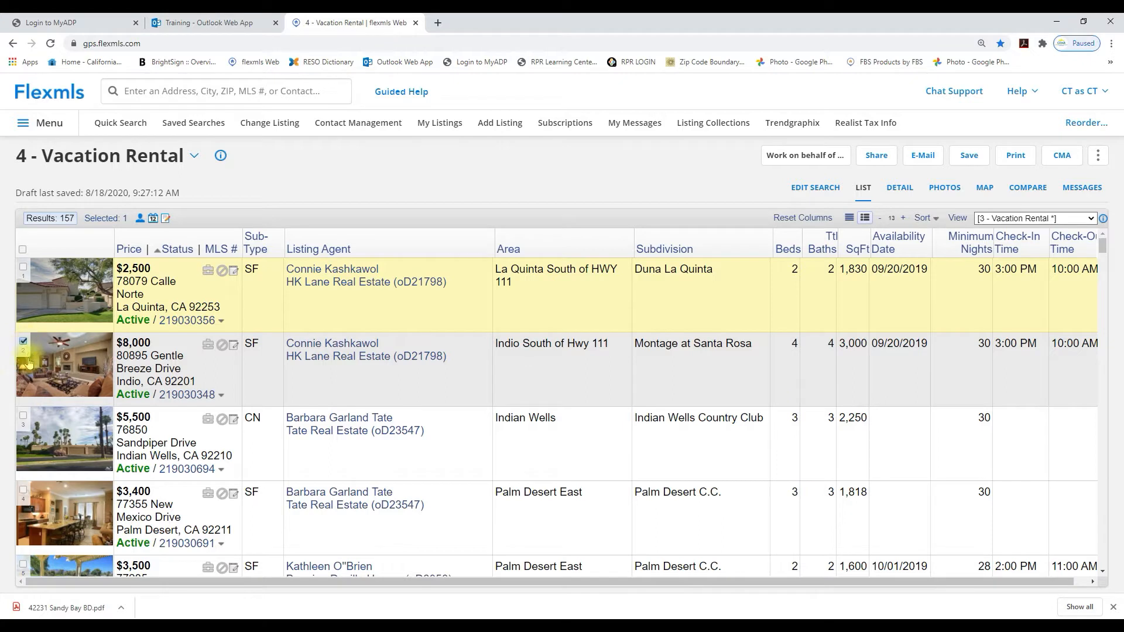
left_click(23, 416)
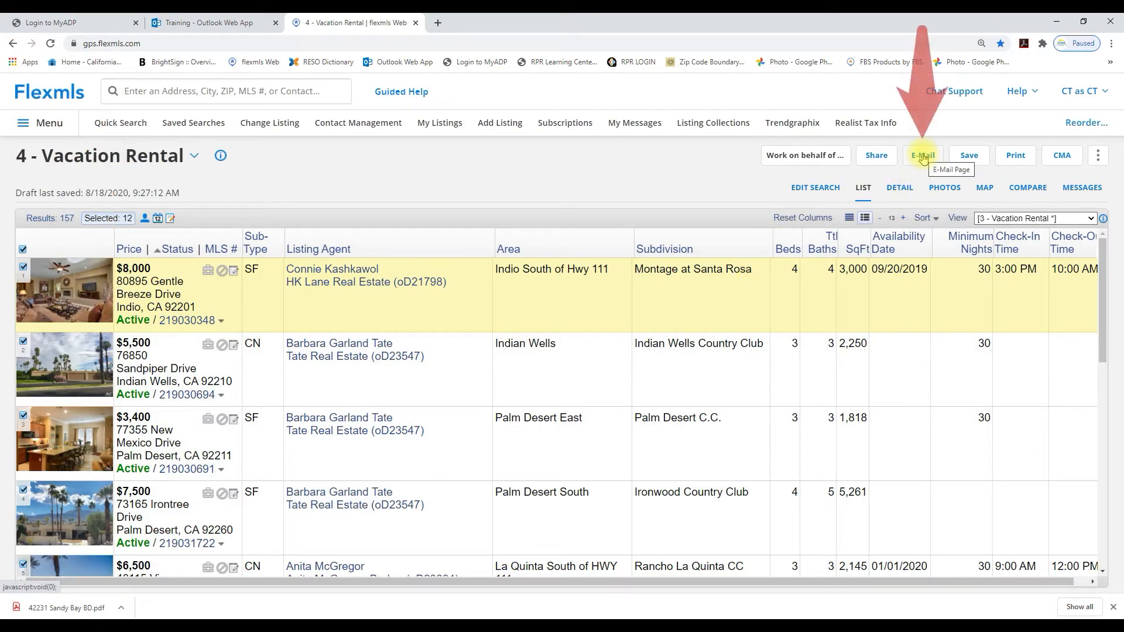
- Start an e-mail of the selected listings and choose the client from saved contacts as recipient
left_click(922, 155)
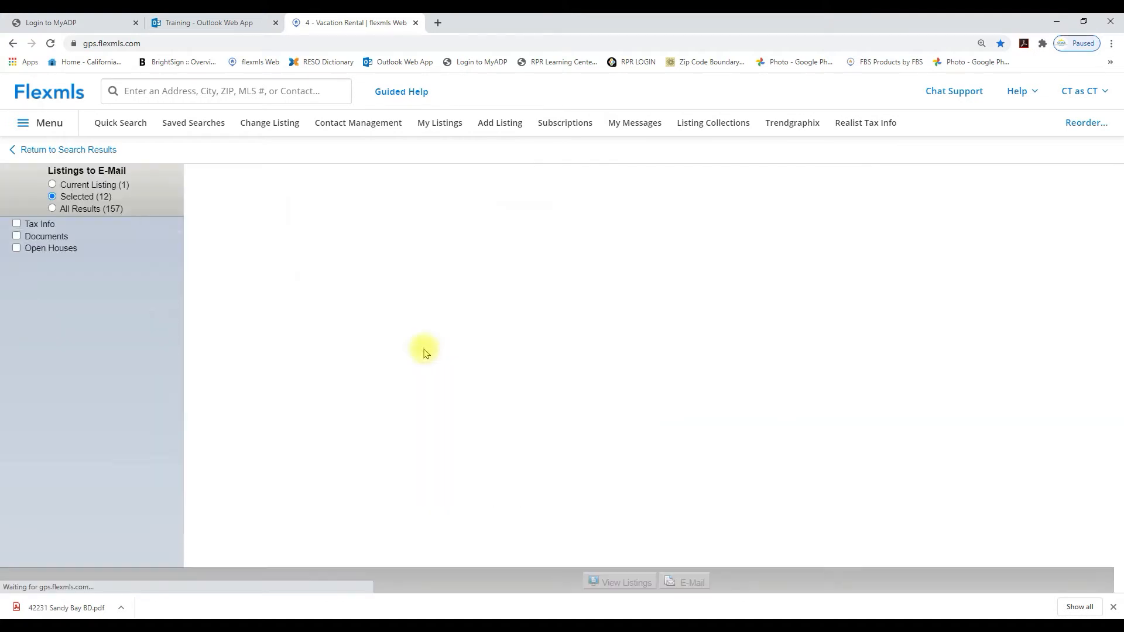
left_click(682, 582)
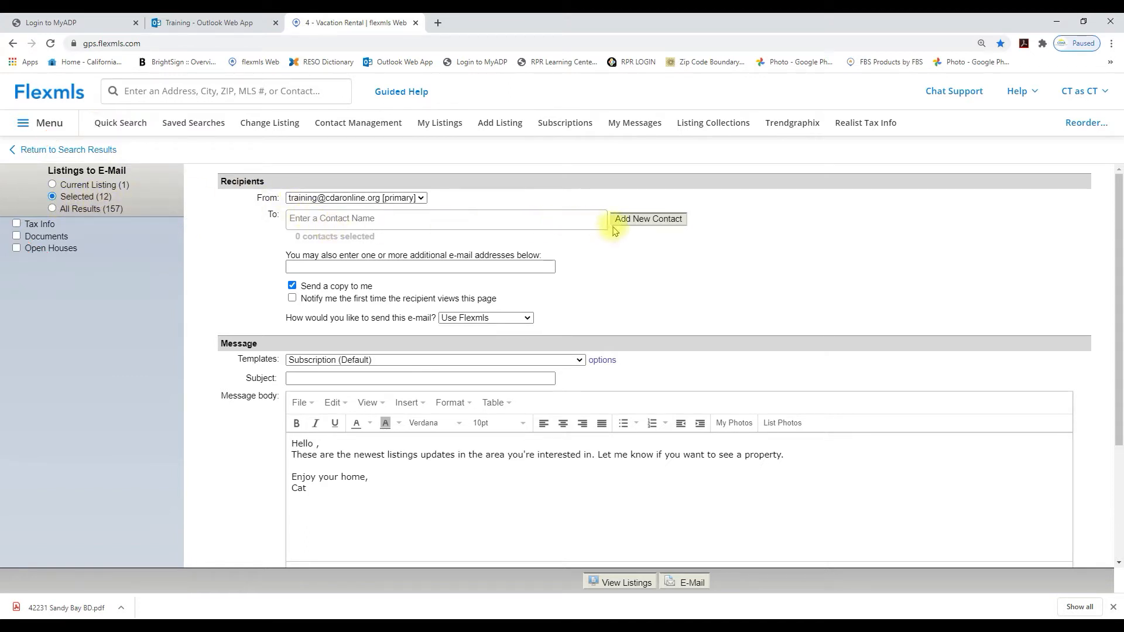
left_click(445, 219)
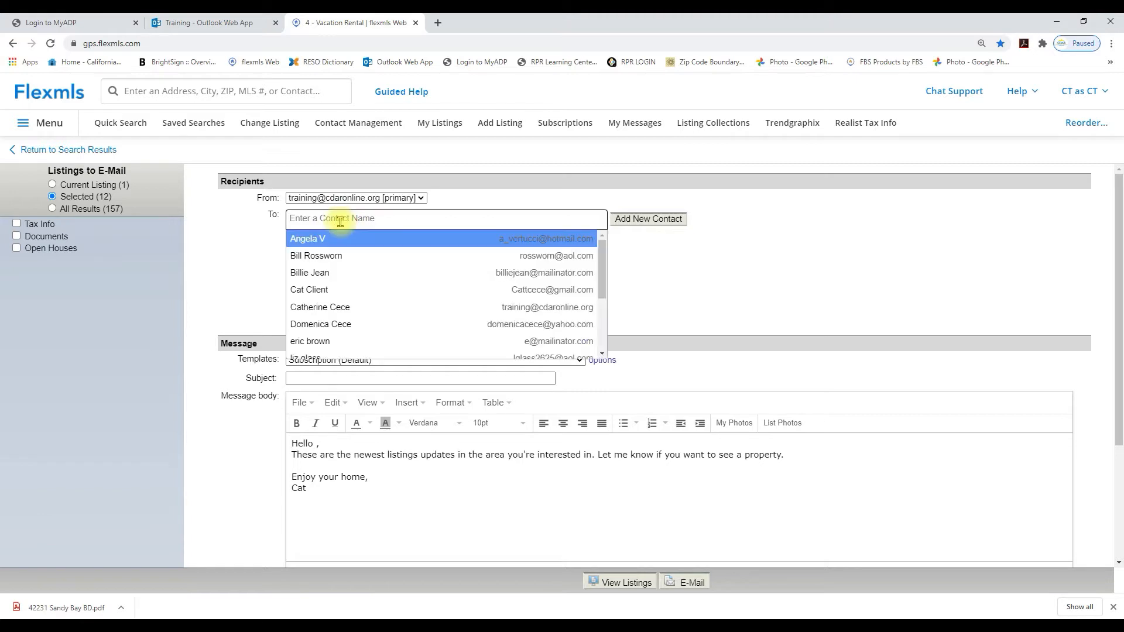
mouse_move(319, 307)
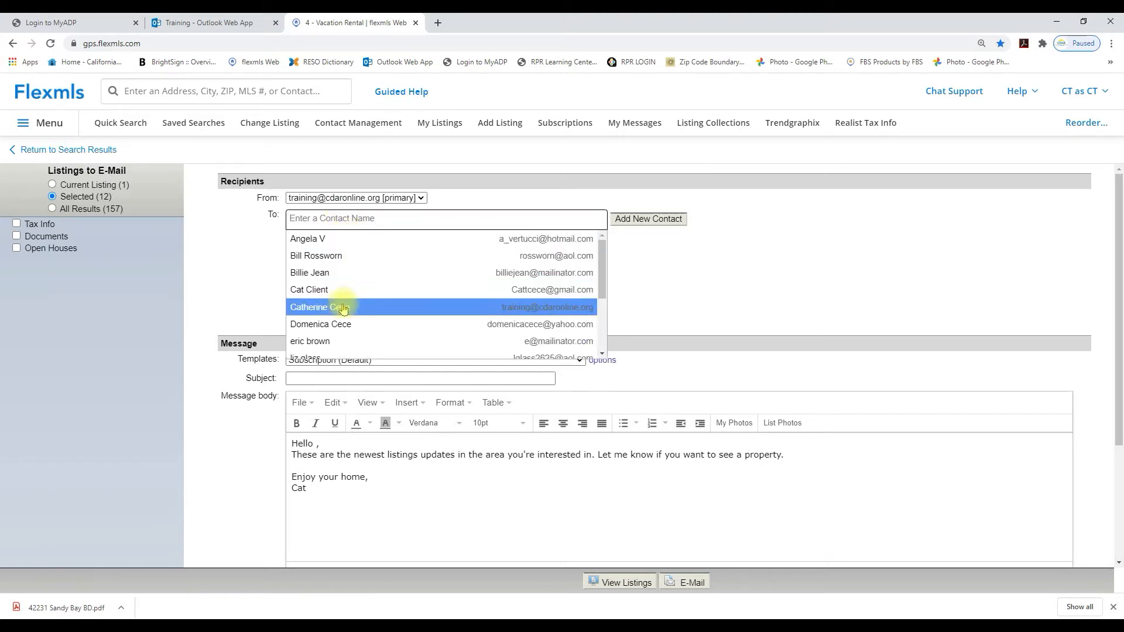
left_click(317, 307)
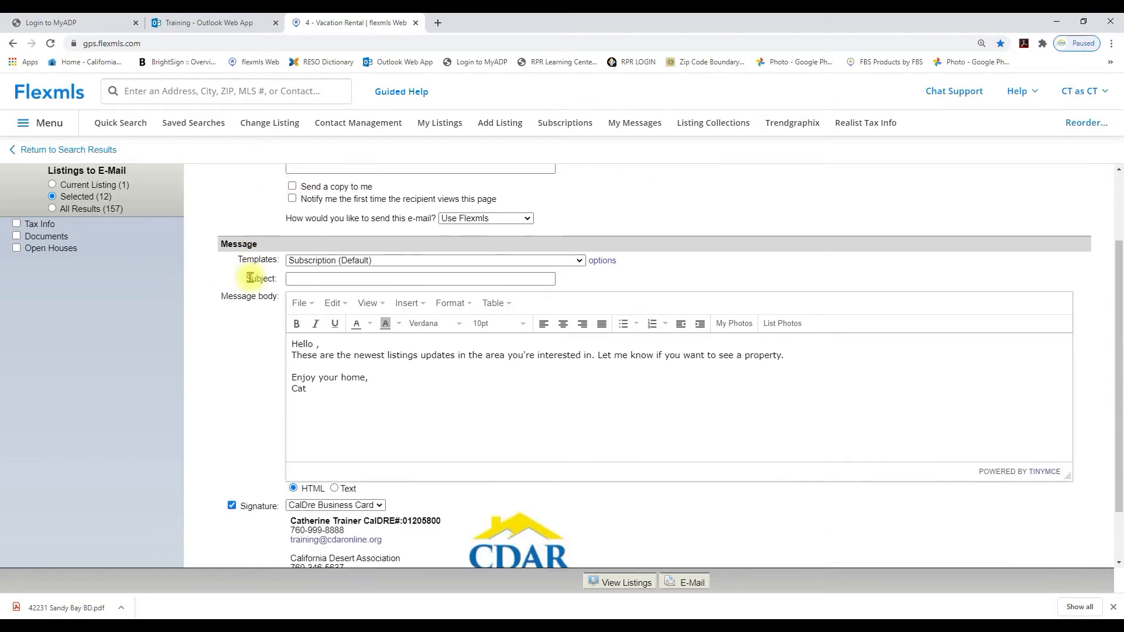
- Add the subject vacation Rentals, note the properties available to rent, and send the e-mail
left_click(419, 279)
type("Heres some properti")
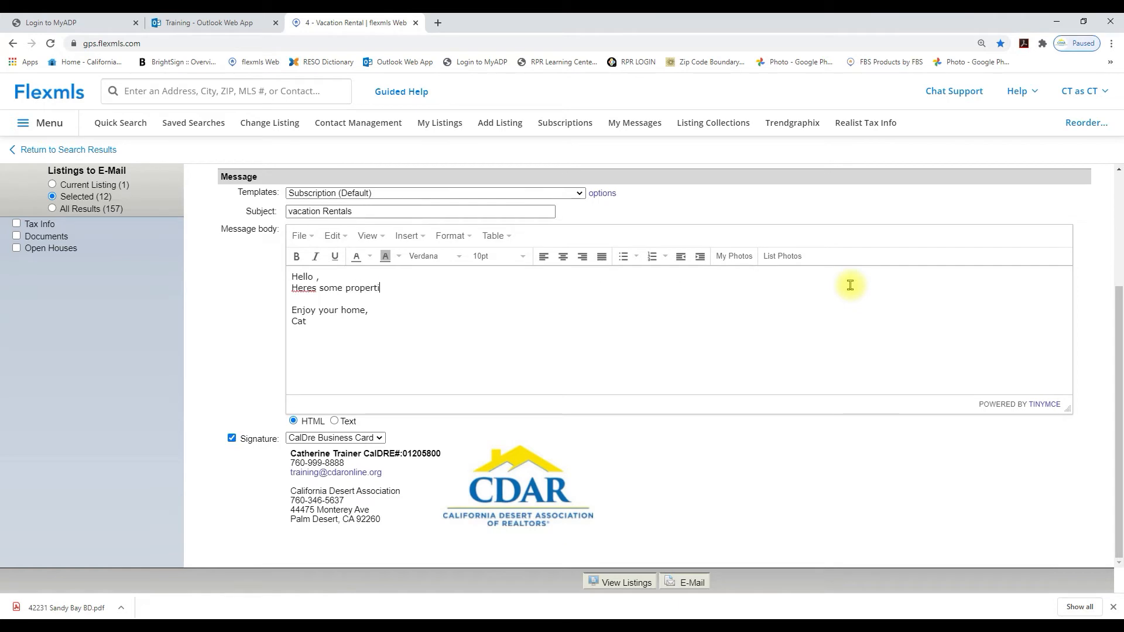
type("es available to rent.")
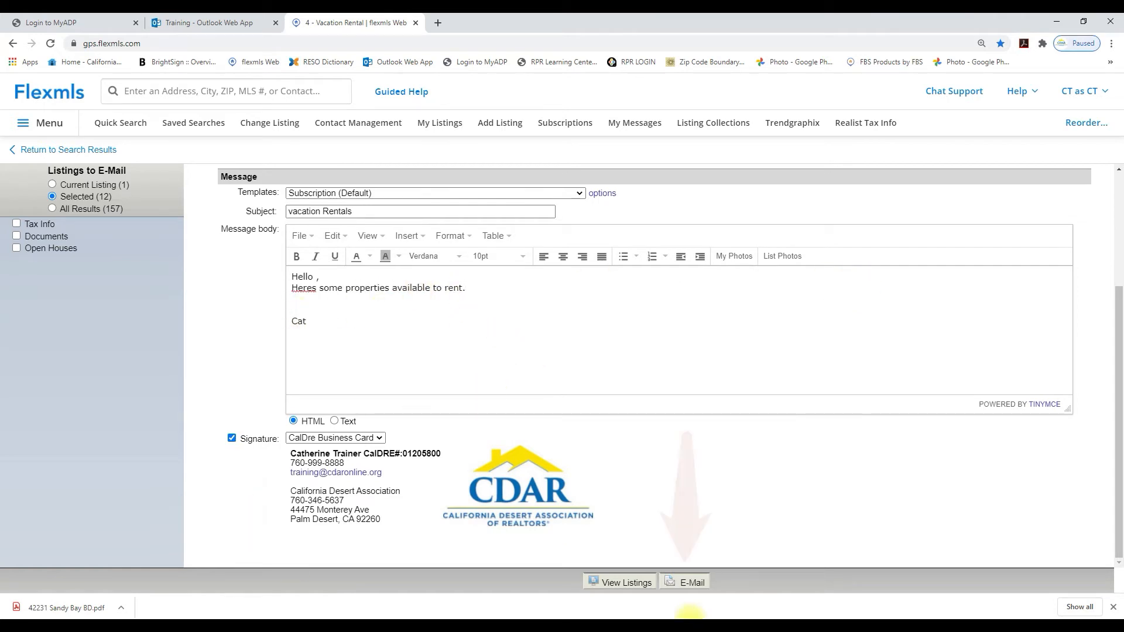
left_click(682, 582)
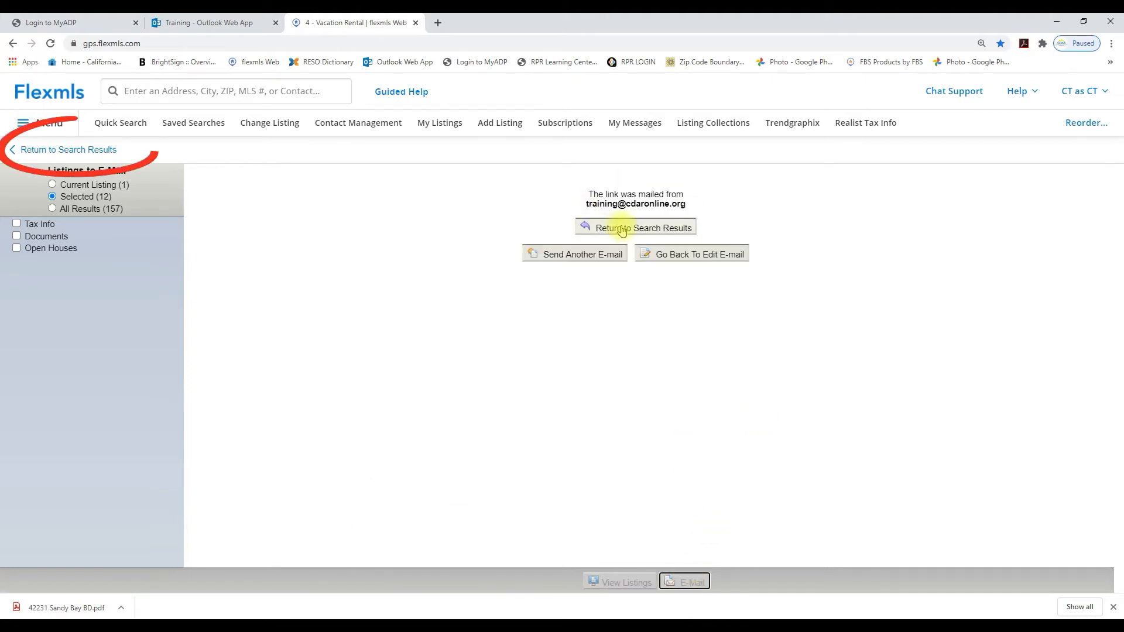
- Browse the emailed listings in the Consumer Portal and view the $3,000 Calle Azul listing
left_click(691, 254)
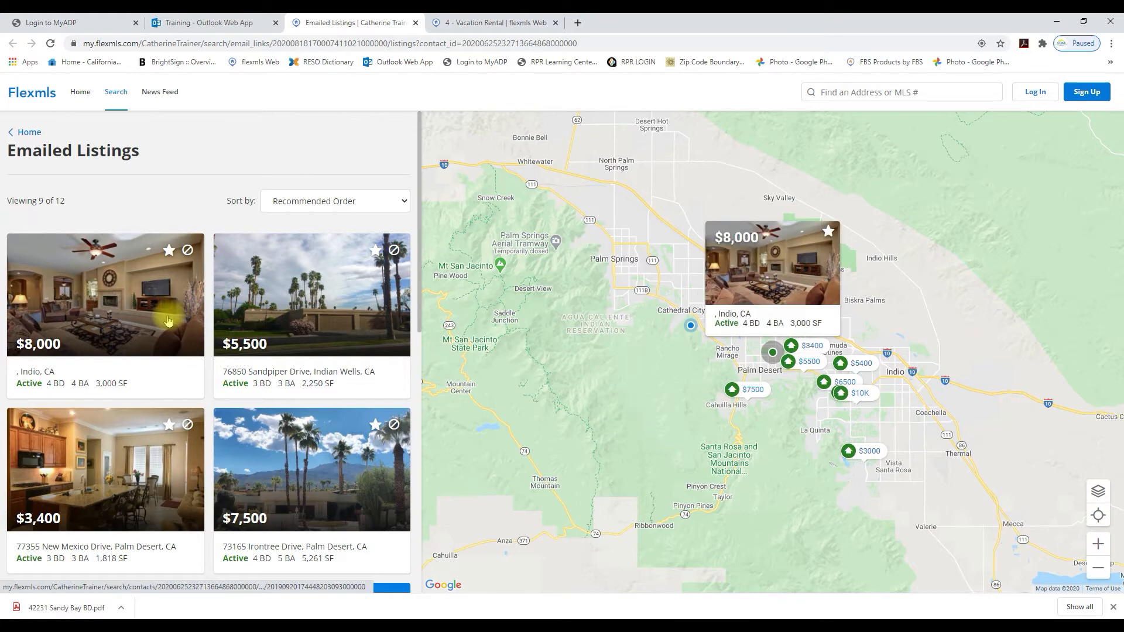
scroll("down", 3)
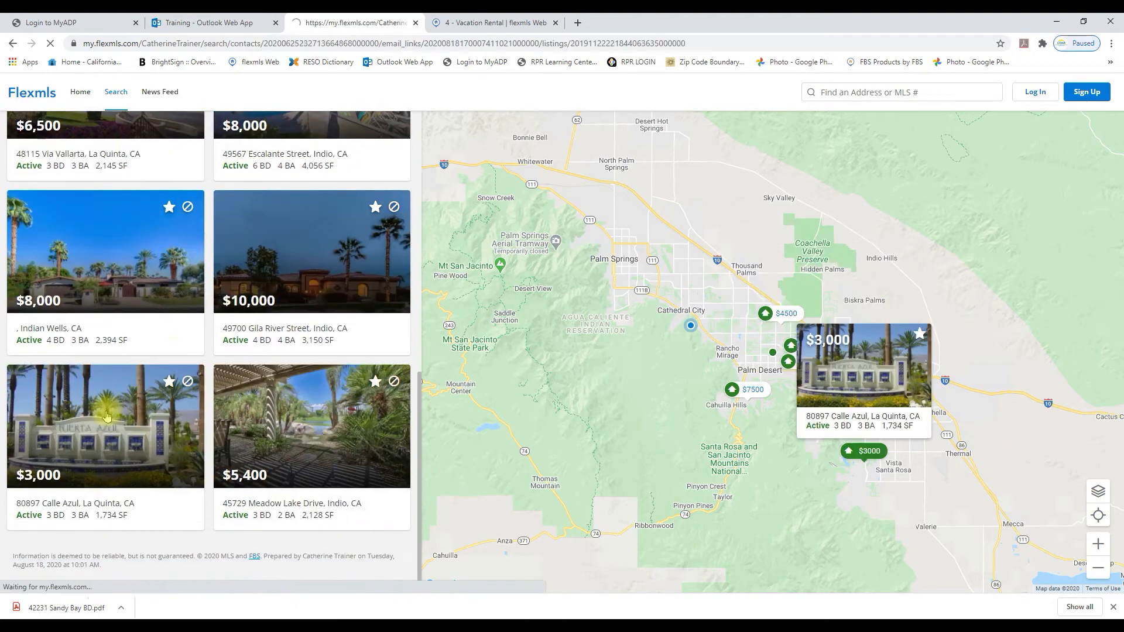
left_click(106, 425)
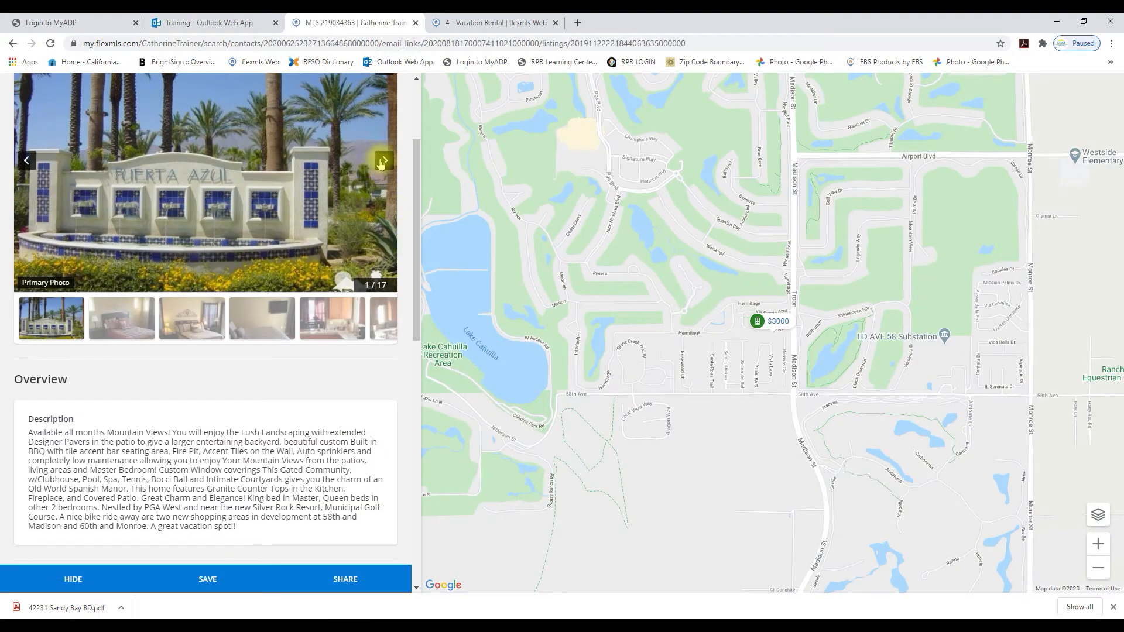
- Flip through the listing's photos and review its Overview and Vacation Rental Availability Dates calendars
left_click(381, 159)
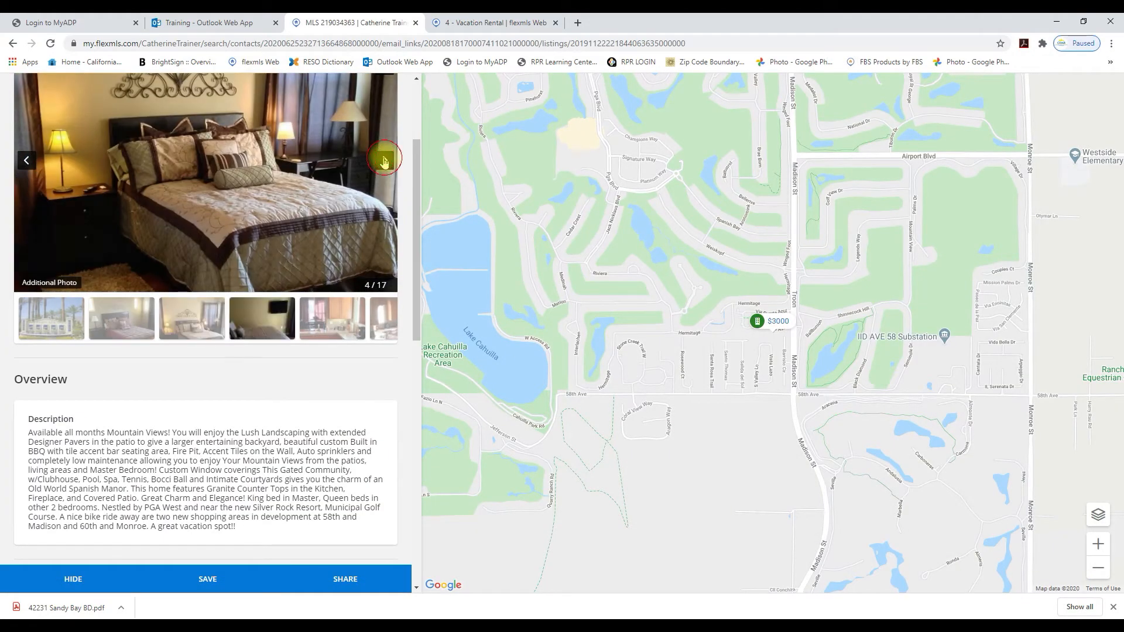
left_click(384, 160)
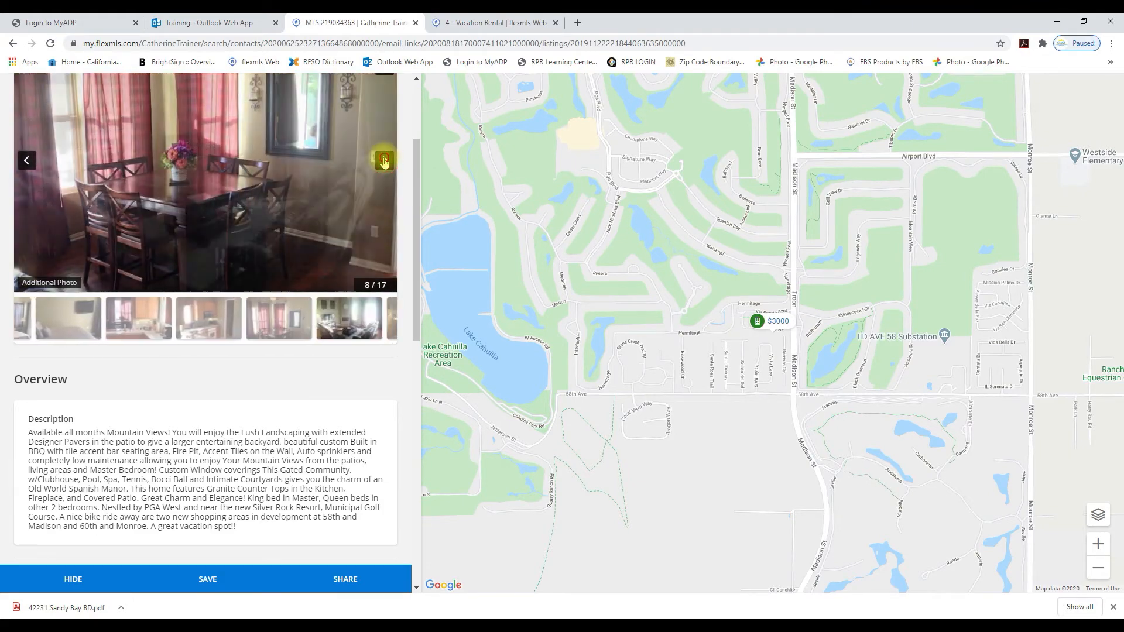
left_click(384, 161)
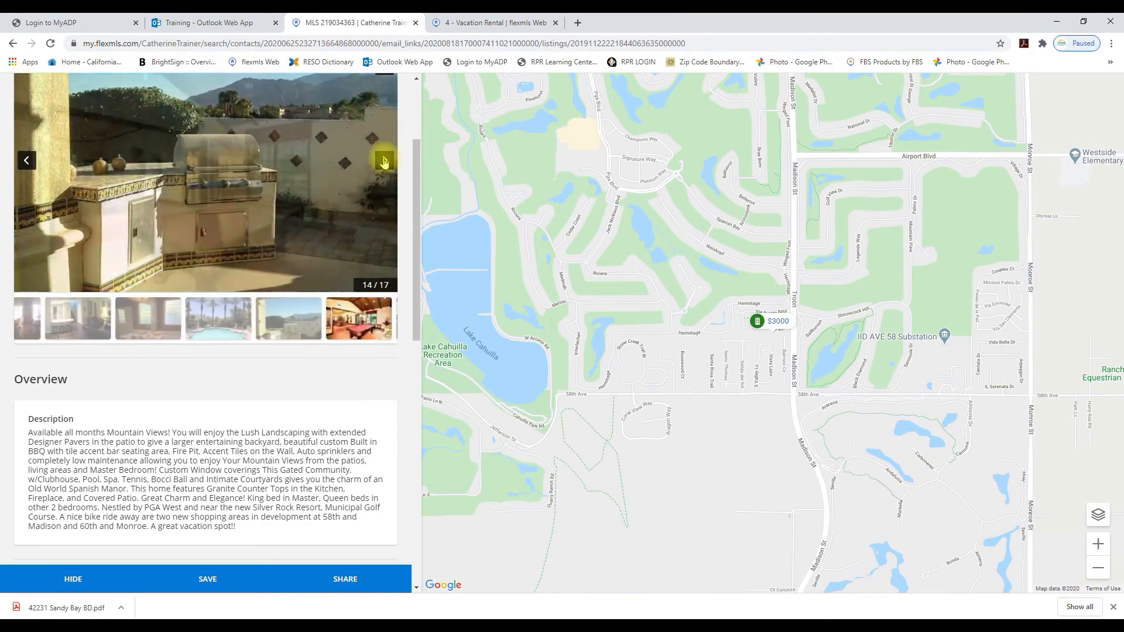
left_click(384, 160)
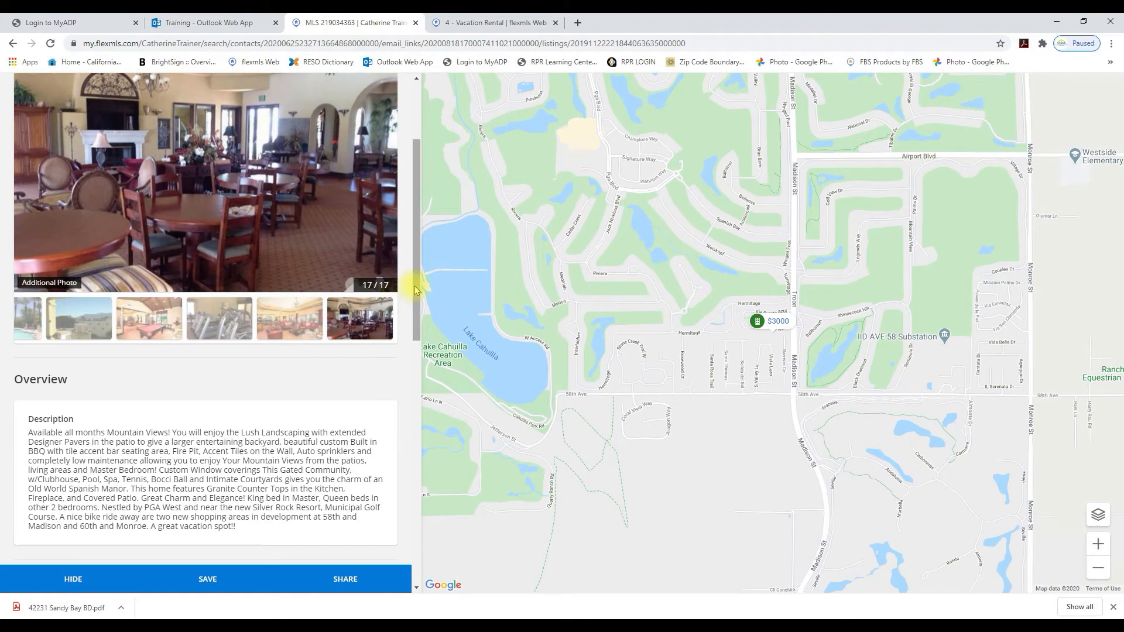
scroll("down", 3)
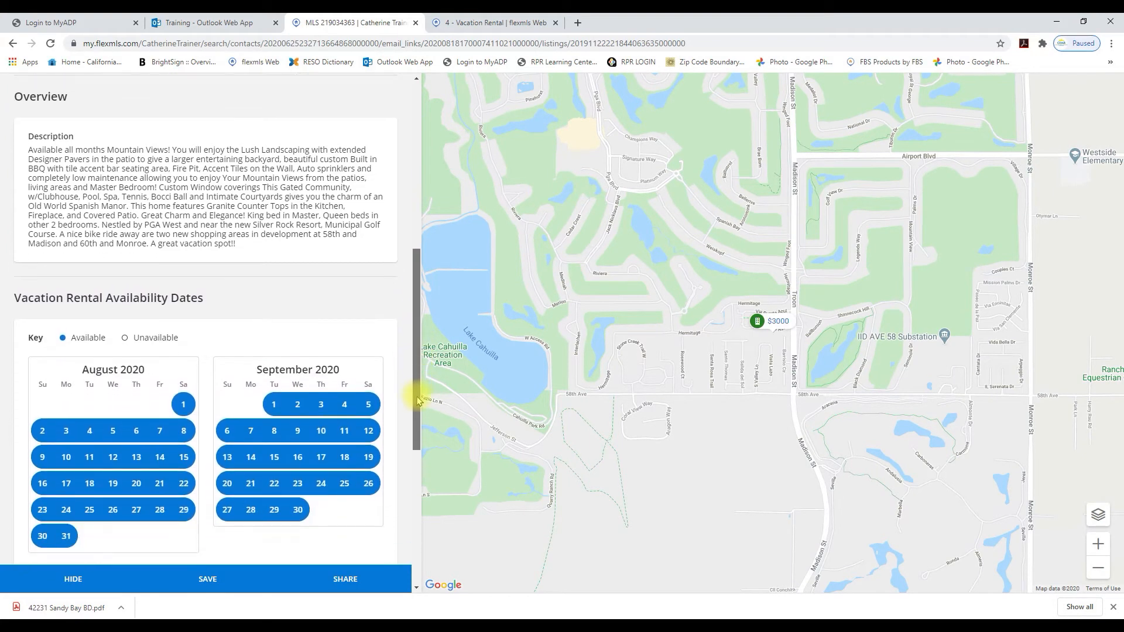
scroll("down", 3)
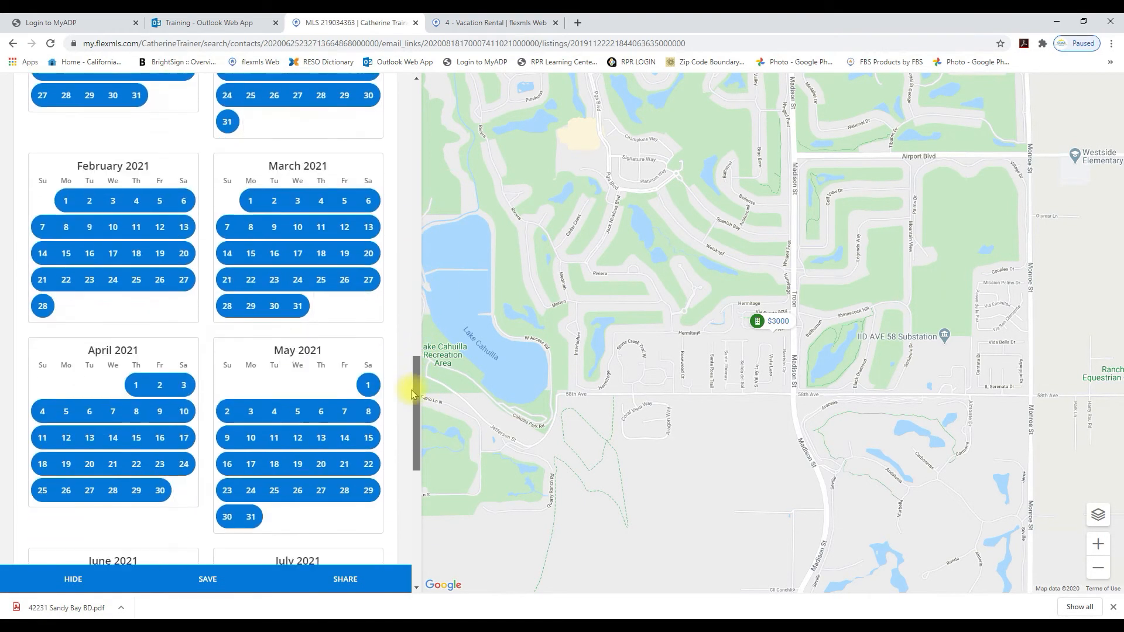
scroll("down", 3)
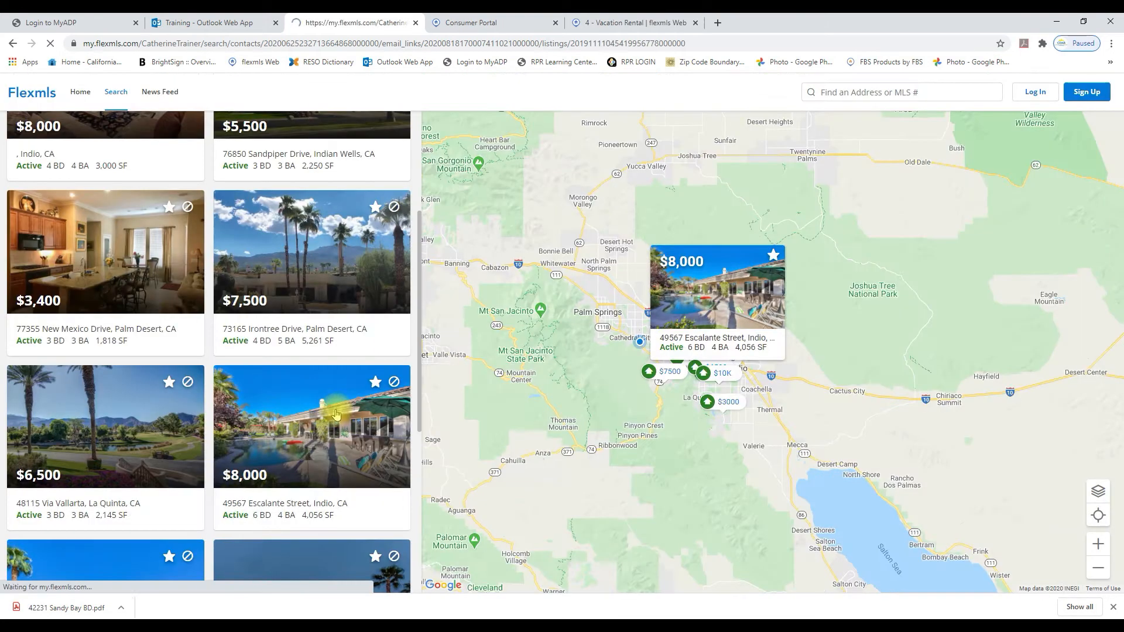
left_click(311, 426)
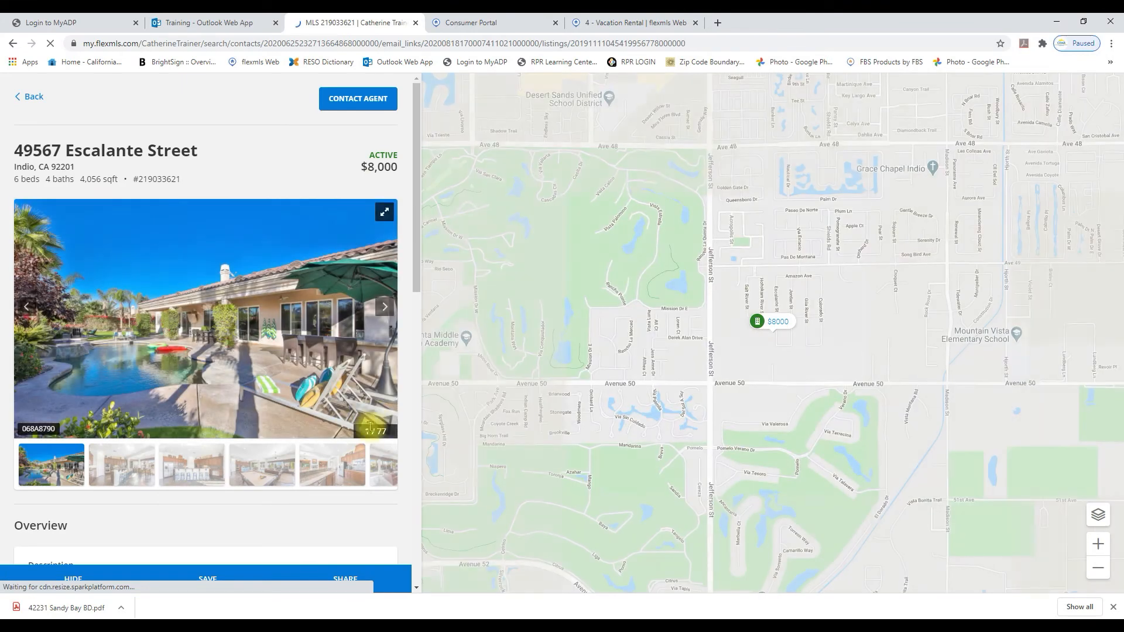
left_click(384, 307)
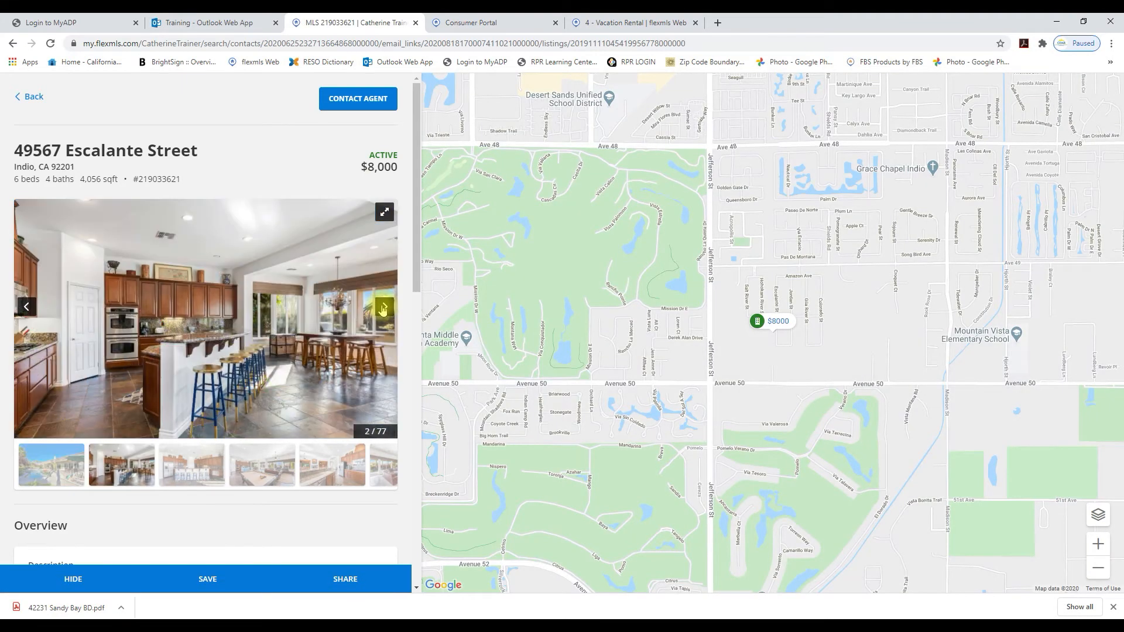
left_click(384, 307)
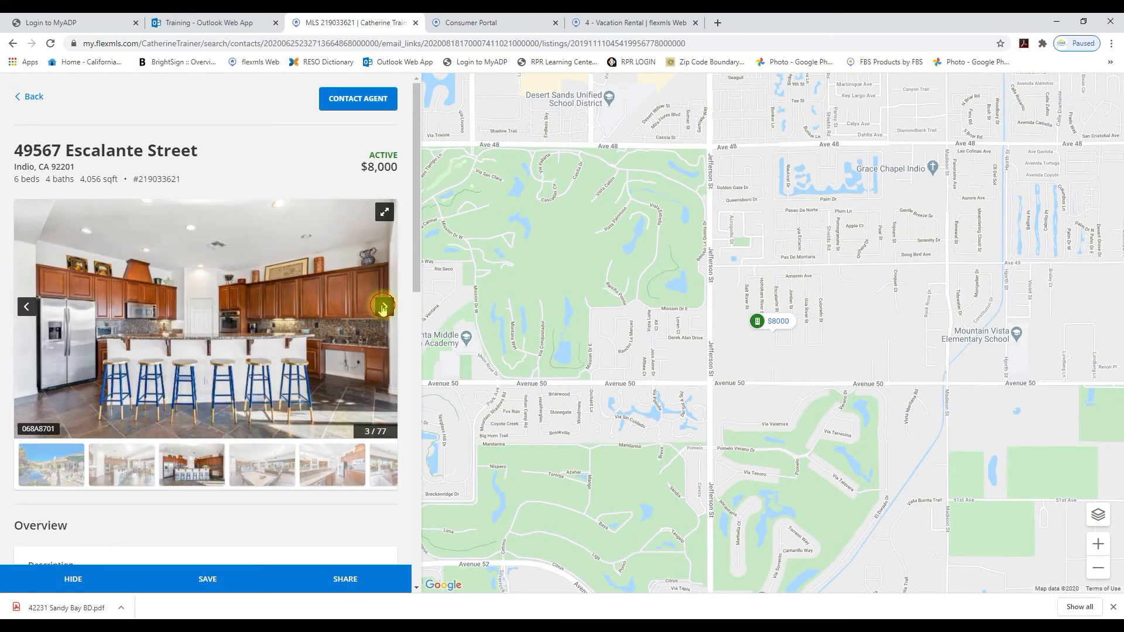
left_click(383, 307)
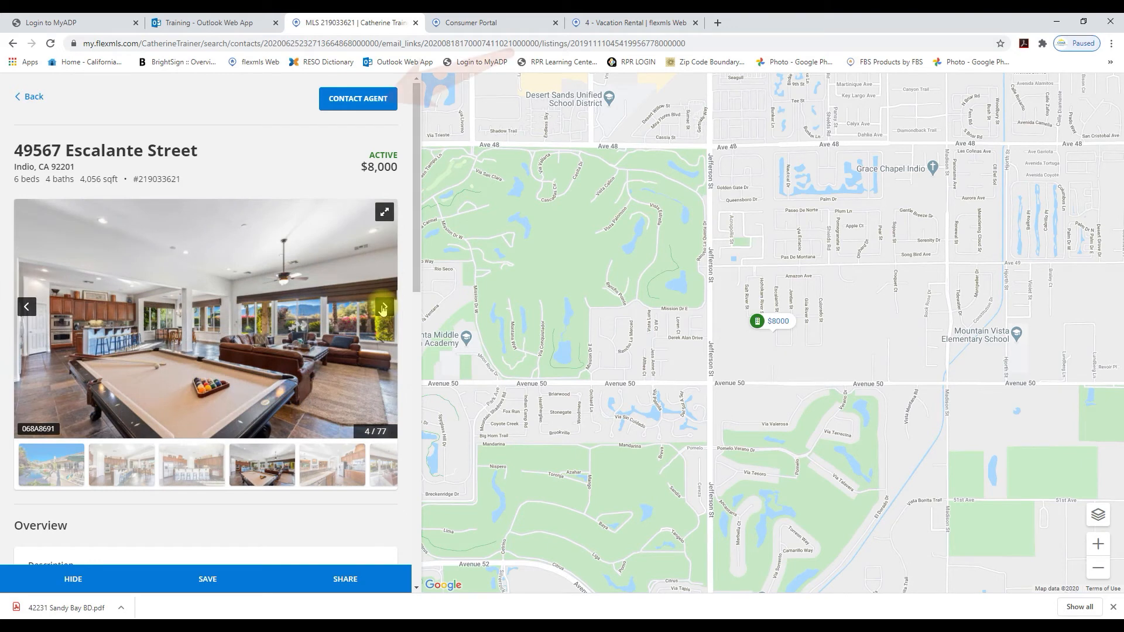
left_click(357, 99)
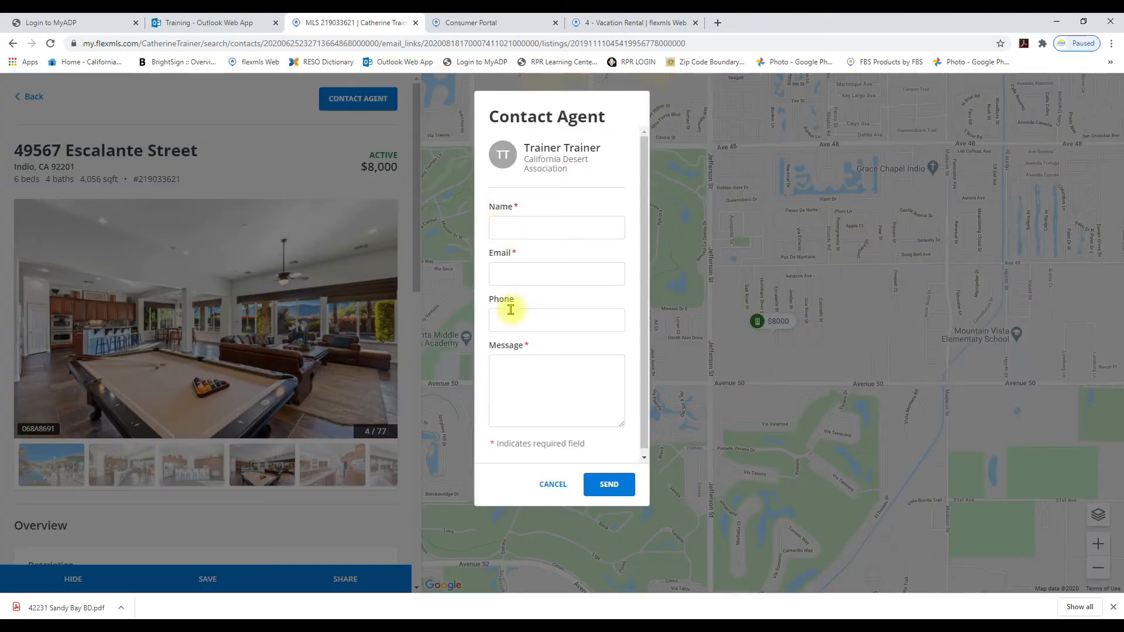
type("Catherine Cece")
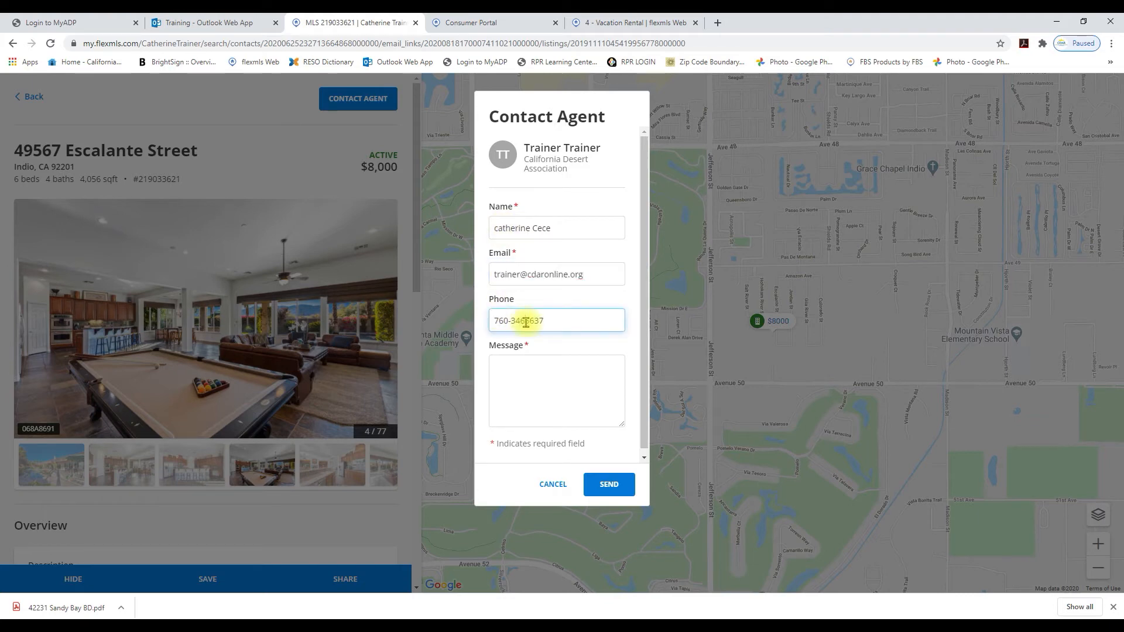
type("Can we book this for Decem")
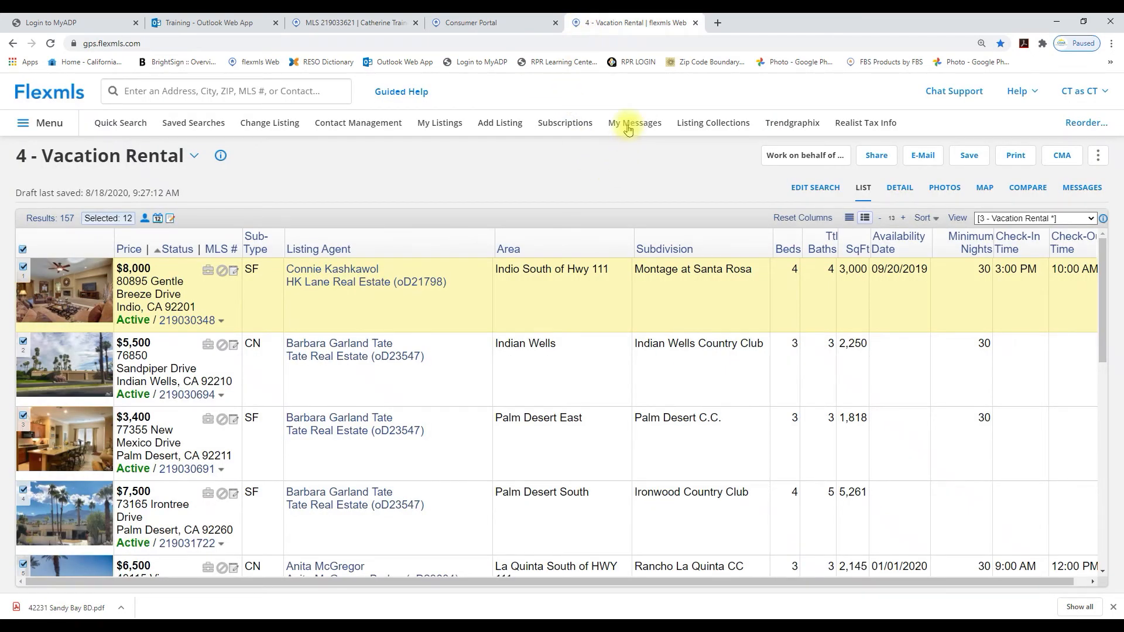
left_click(633, 122)
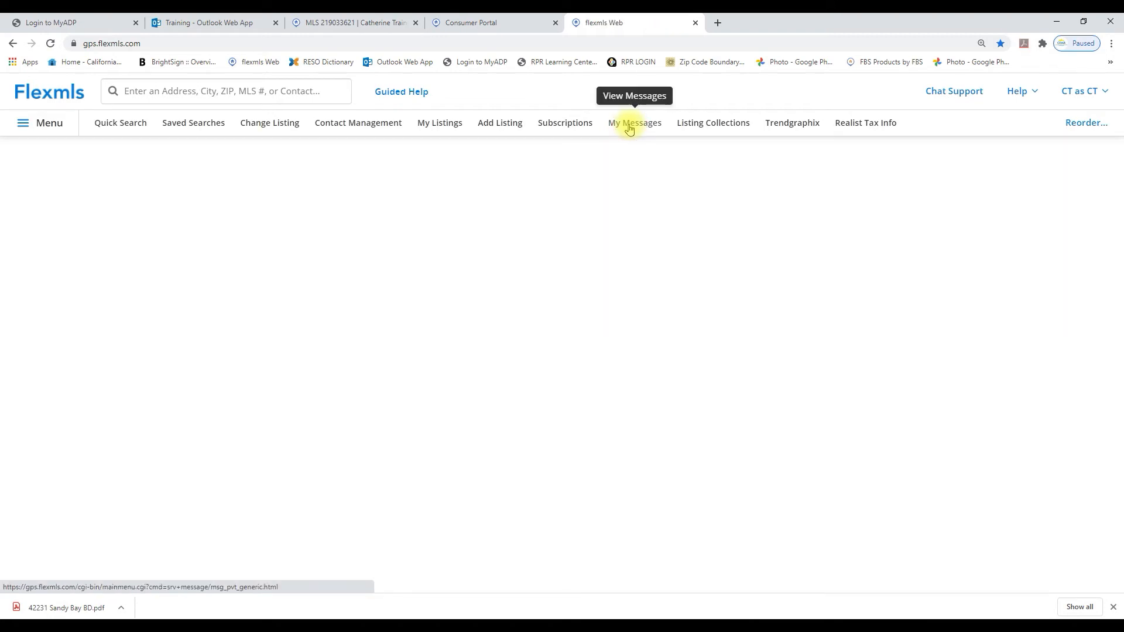
left_click(634, 123)
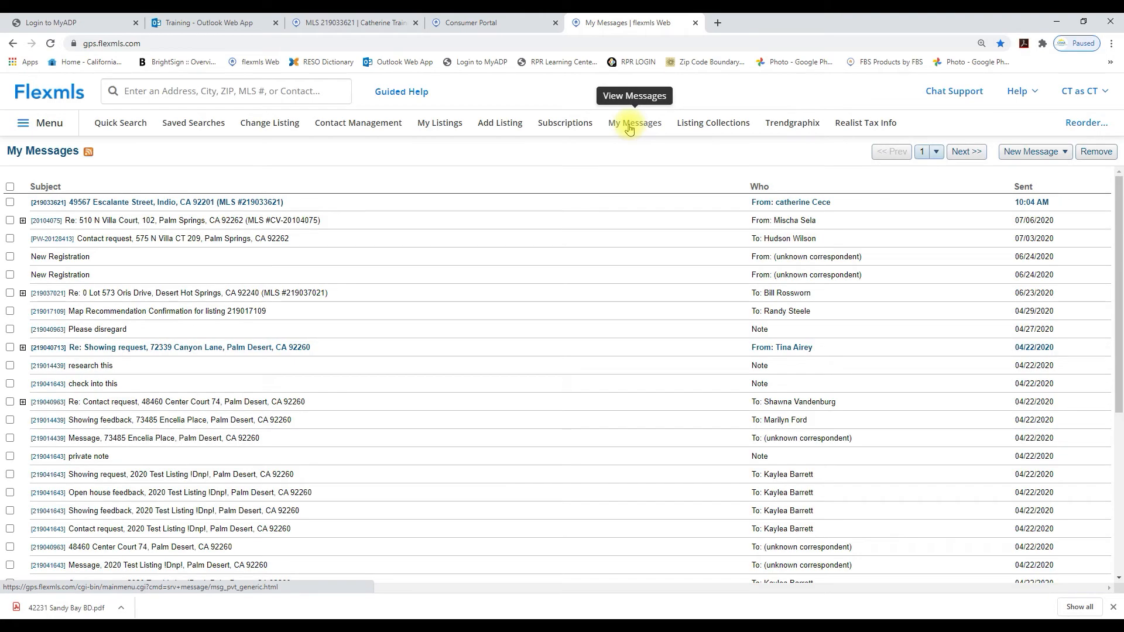
mouse_move(508, 135)
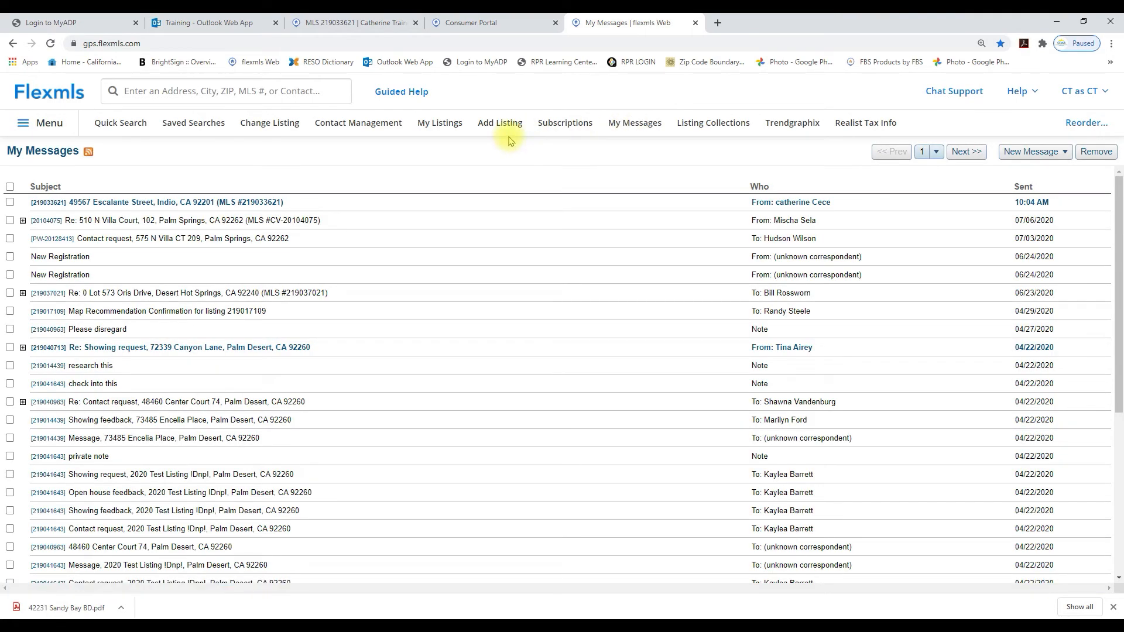
left_click(41, 122)
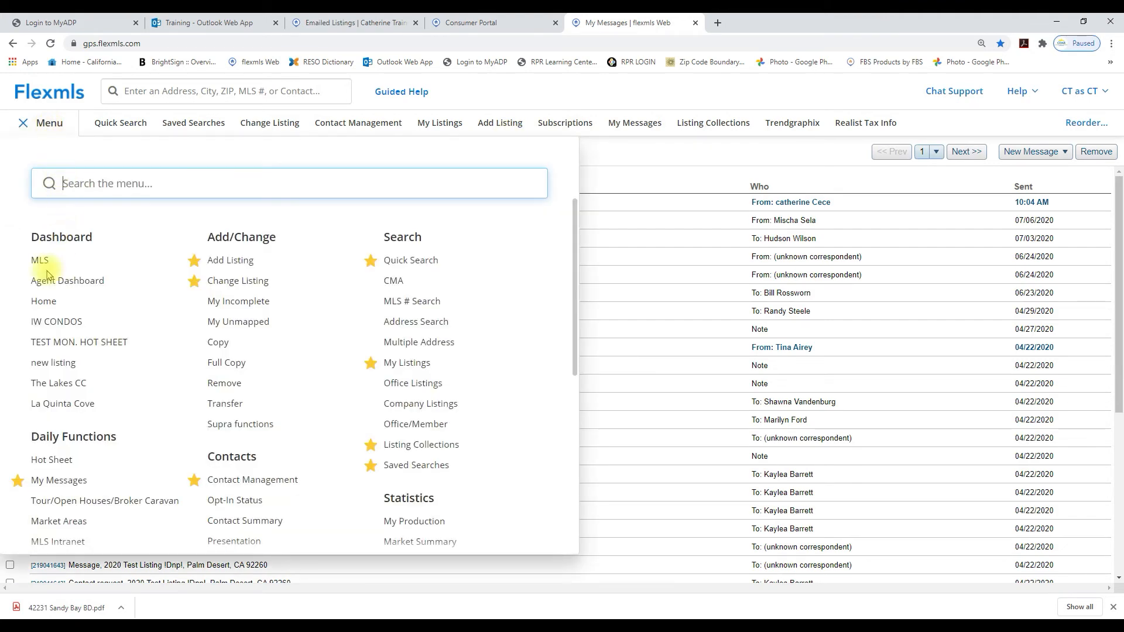
scroll("down", 3)
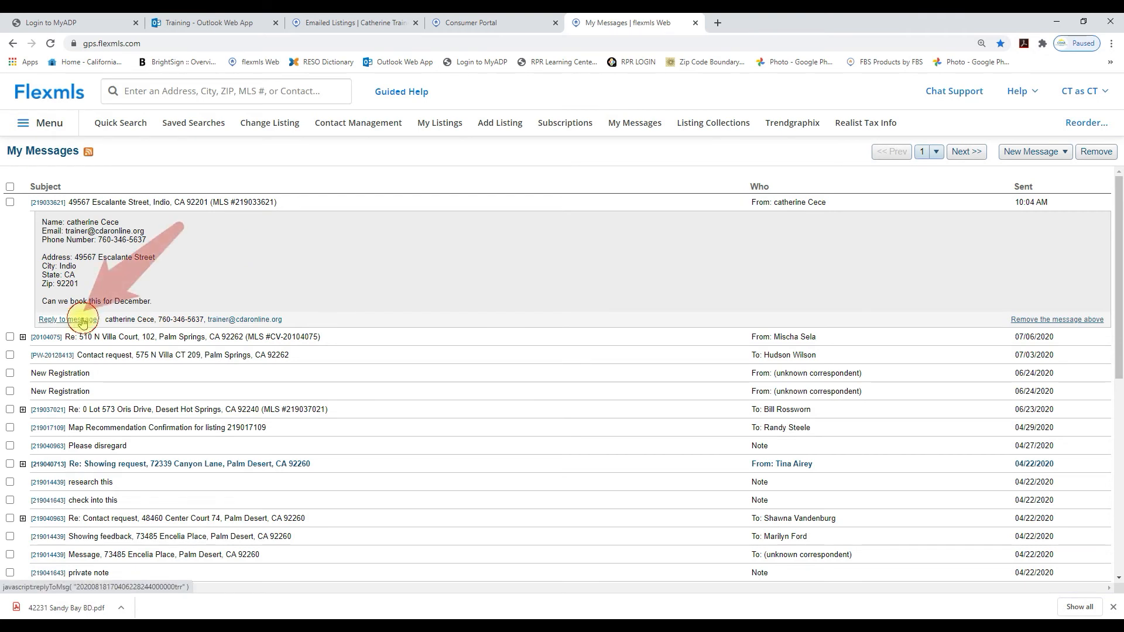
- Start a reply to the inquiry and bring up the listing's full MLS report
left_click(67, 318)
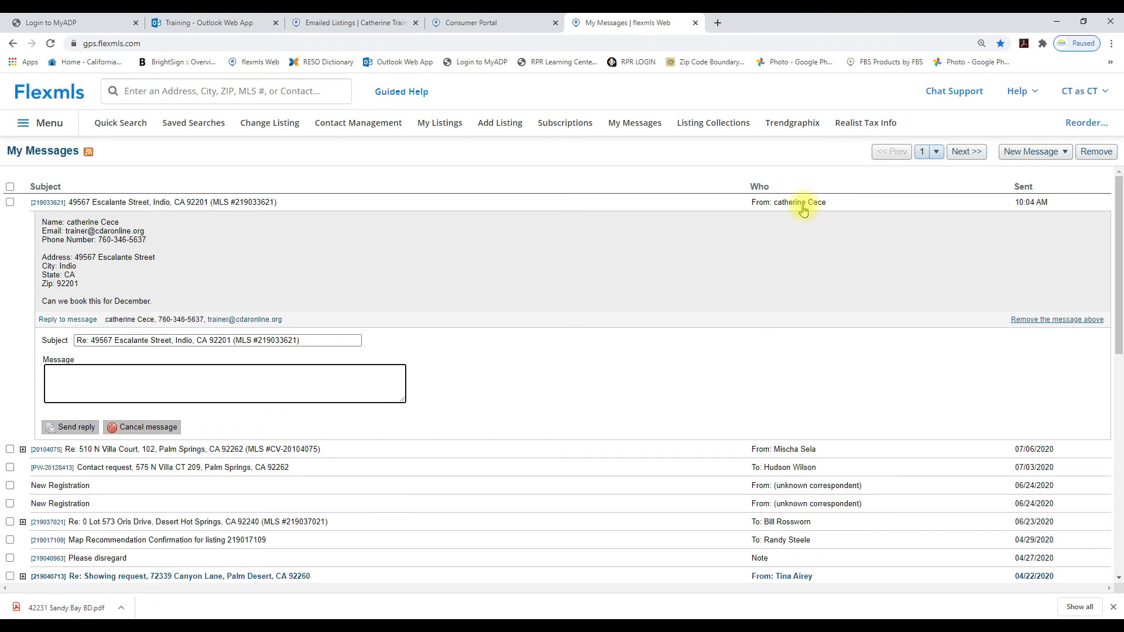
left_click(46, 202)
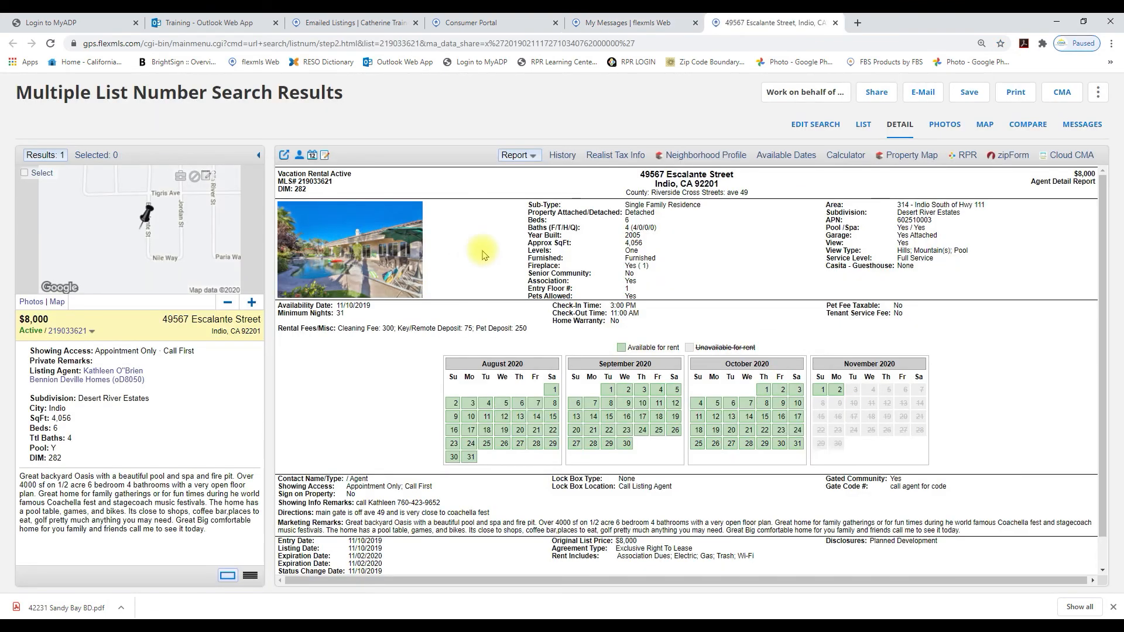
scroll("down", 3)
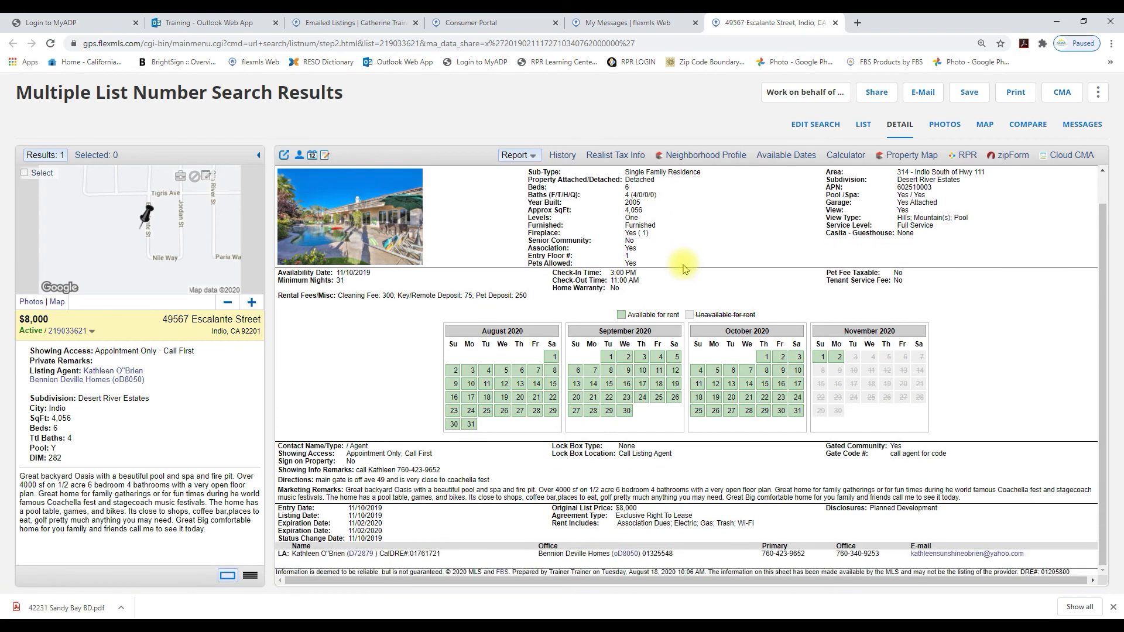